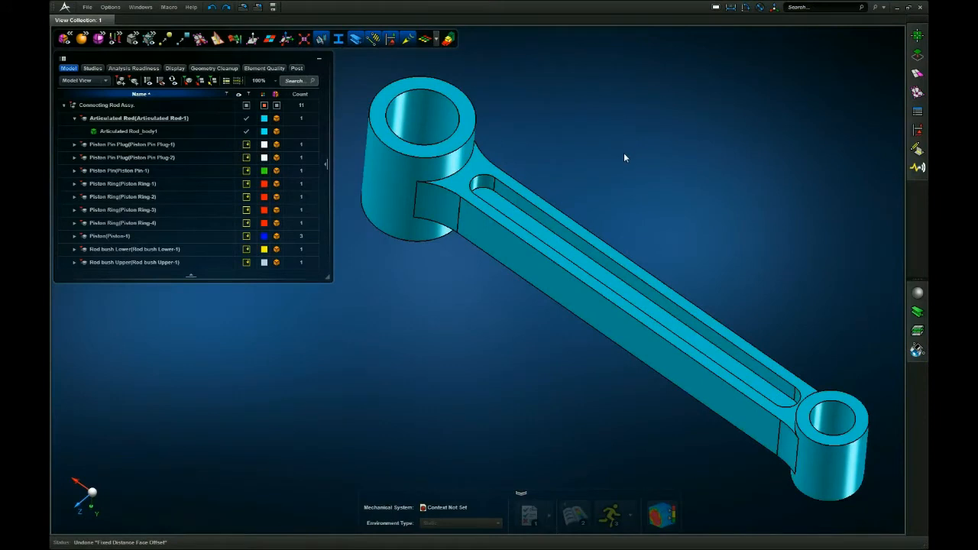
- Launch the MidSurface tool from the Geometry Edit Tools palette on the solid rod
left_click(918, 53)
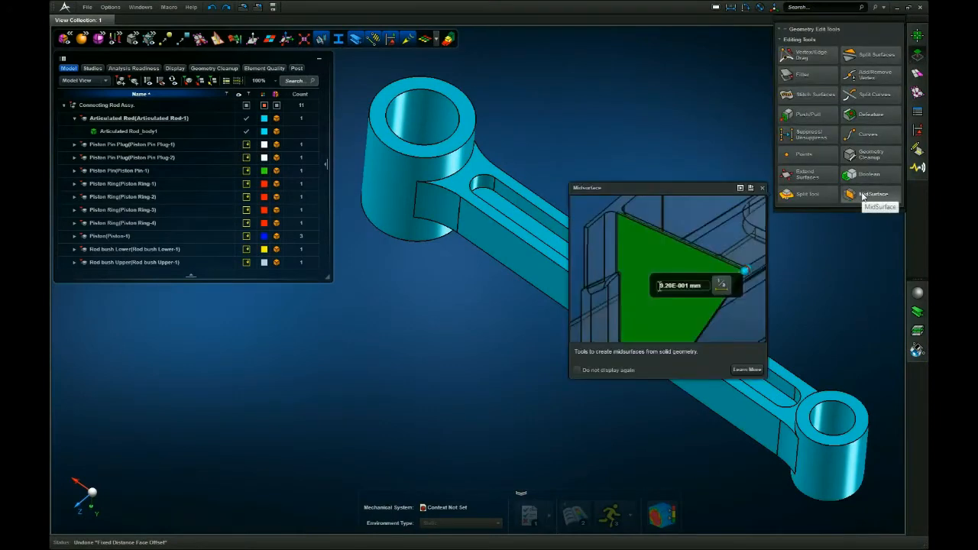
left_click(874, 193)
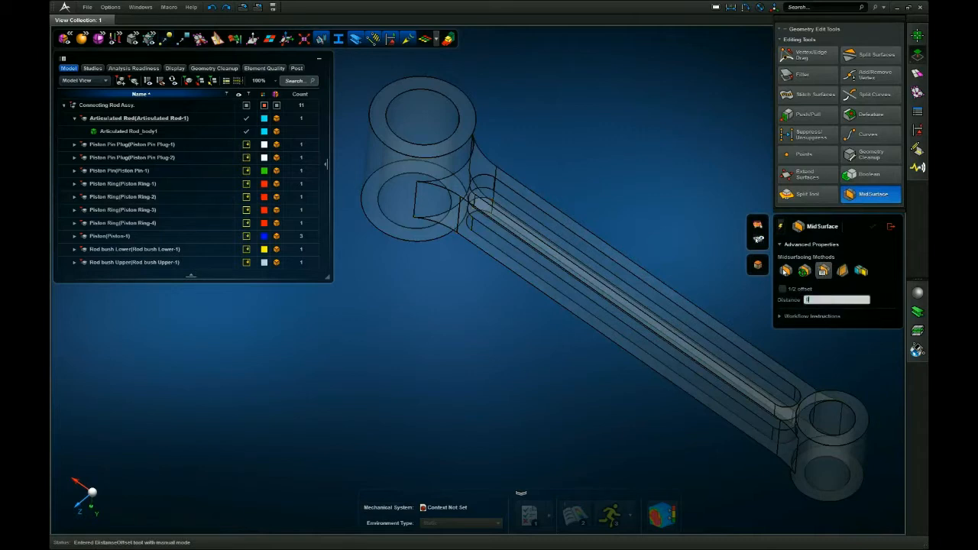
mouse_move(783, 288)
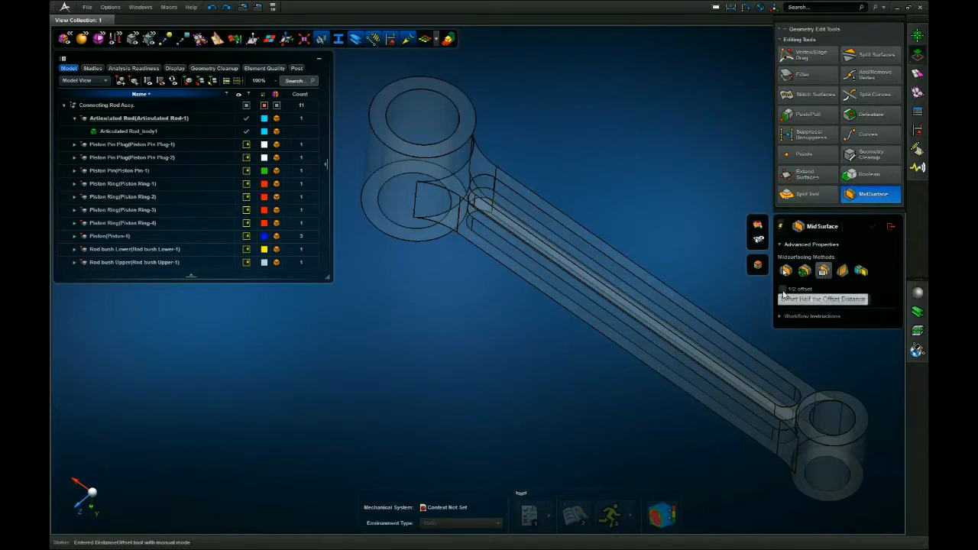
- Enable 1/2 offset to build mid-surfaces for both rod eyes (Surface 4, Surface 5)
left_click(784, 289)
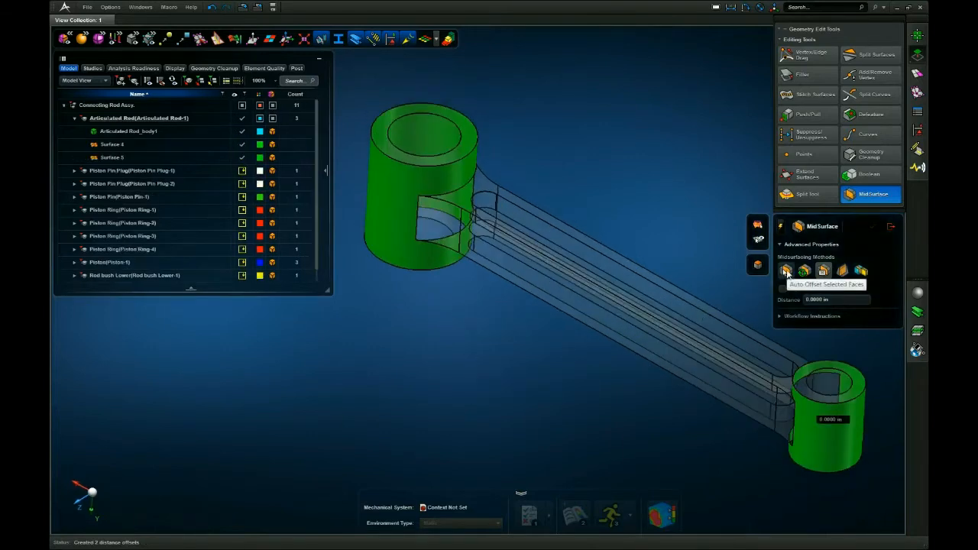
- Auto-offset the web faces into Surface 6 and Surface 7, then exit MidSurface
left_click(785, 271)
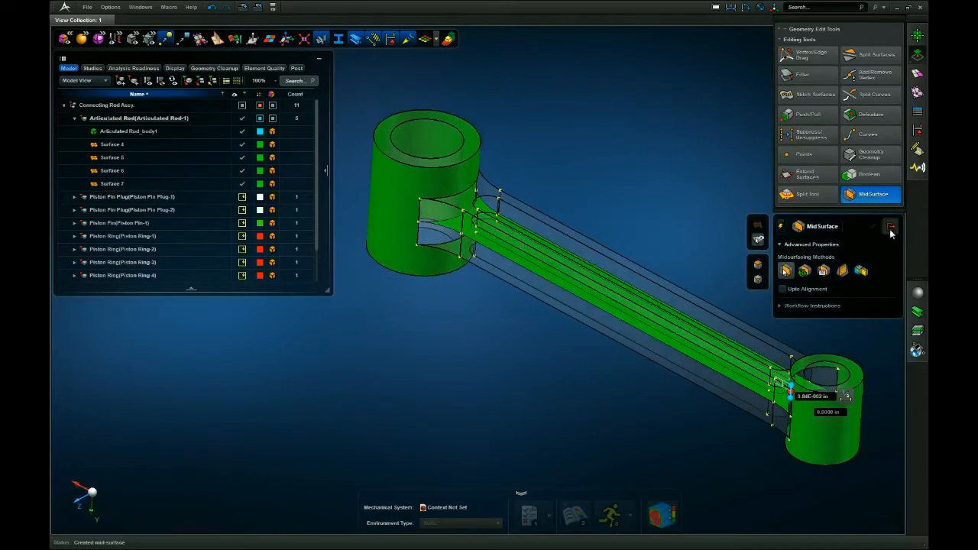
left_click(891, 227)
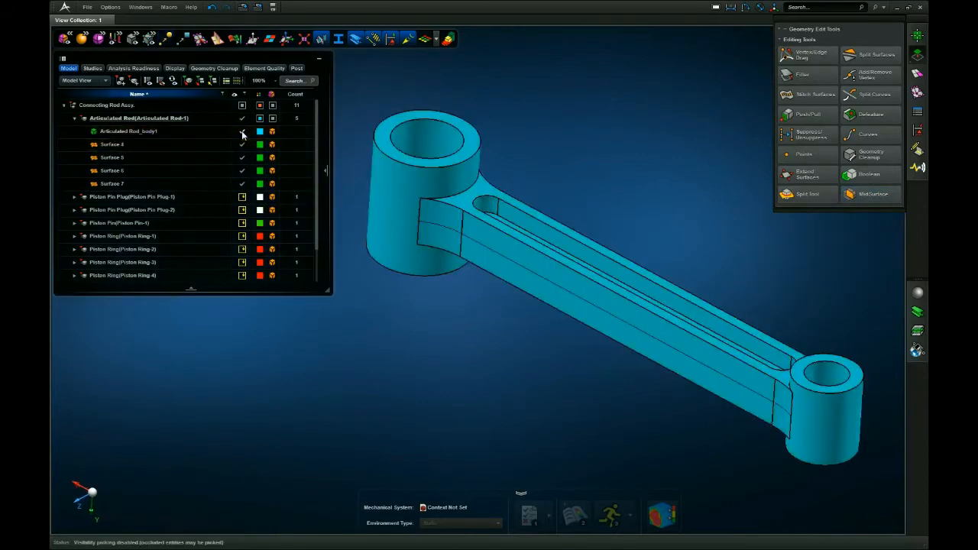
- Uncheck Articulated Rod_body1 in the model tree to hide the solid
left_click(112, 170)
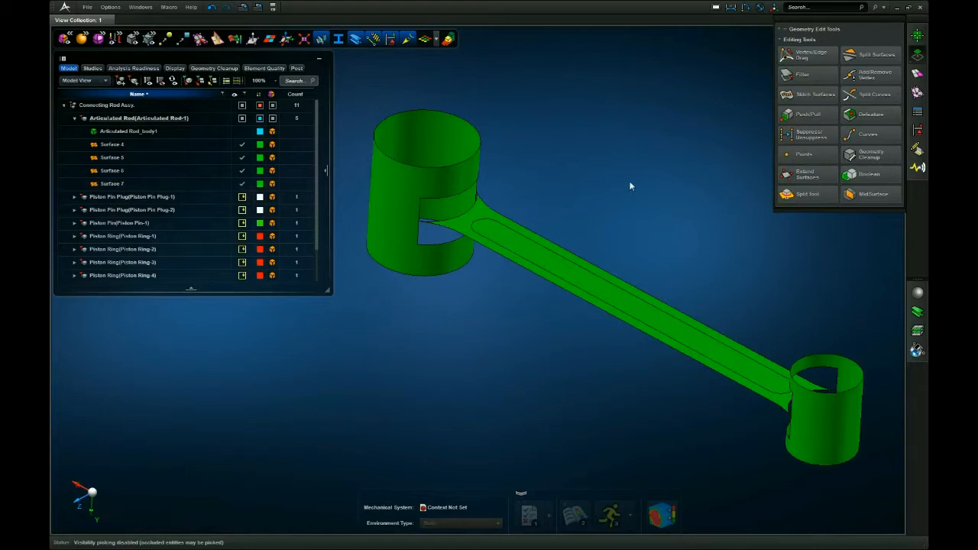
mouse_move(612, 165)
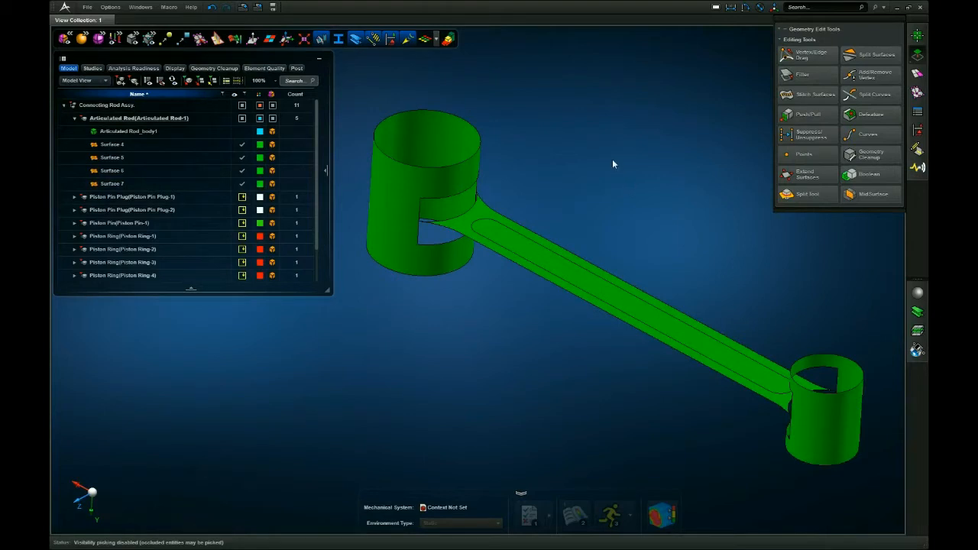
mouse_move(591, 185)
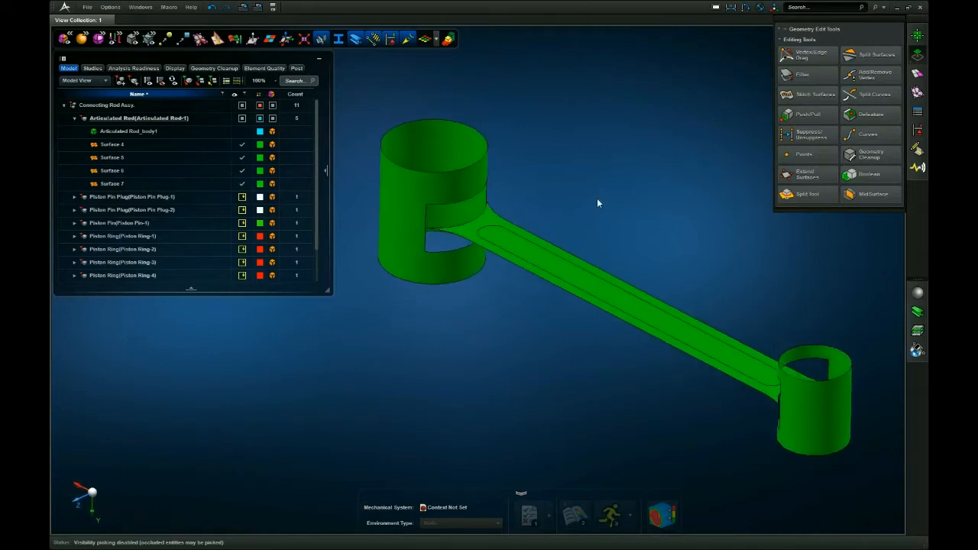
mouse_move(726, 123)
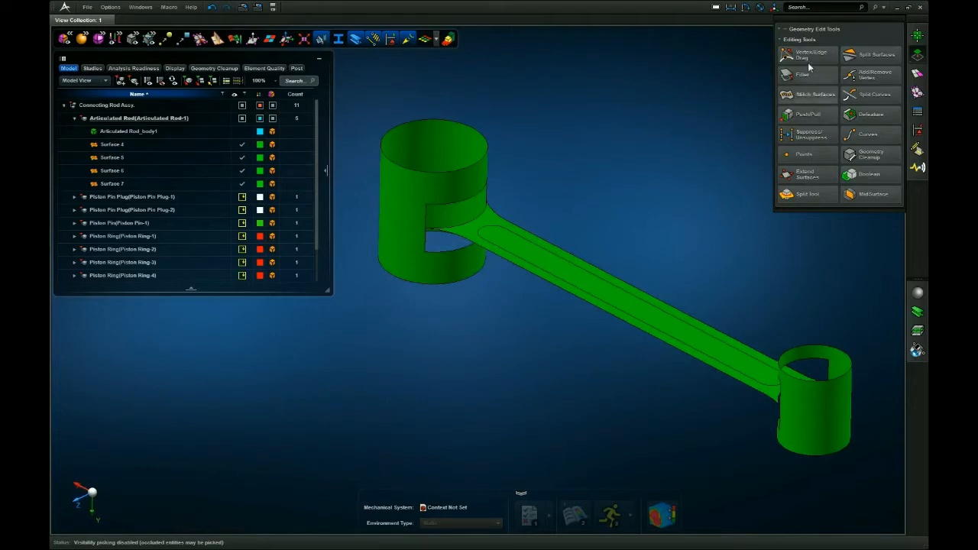
left_click(807, 55)
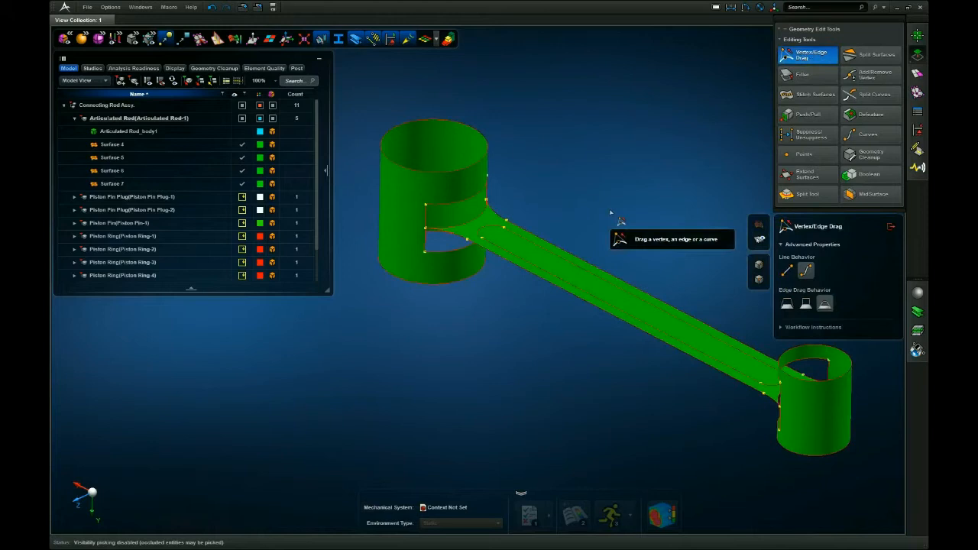
mouse_move(427, 204)
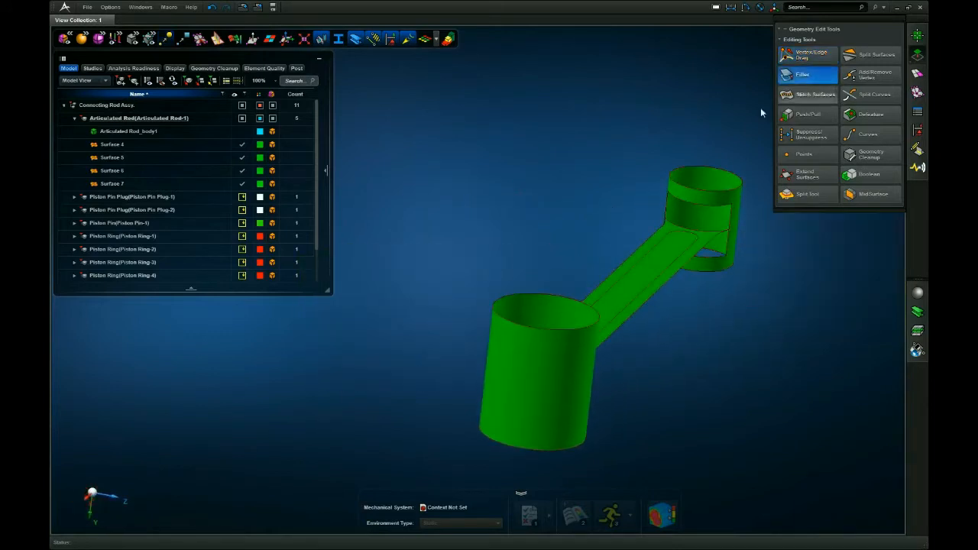
- Fill the open loop on the upper rod eye using the Filler tool
left_click(802, 74)
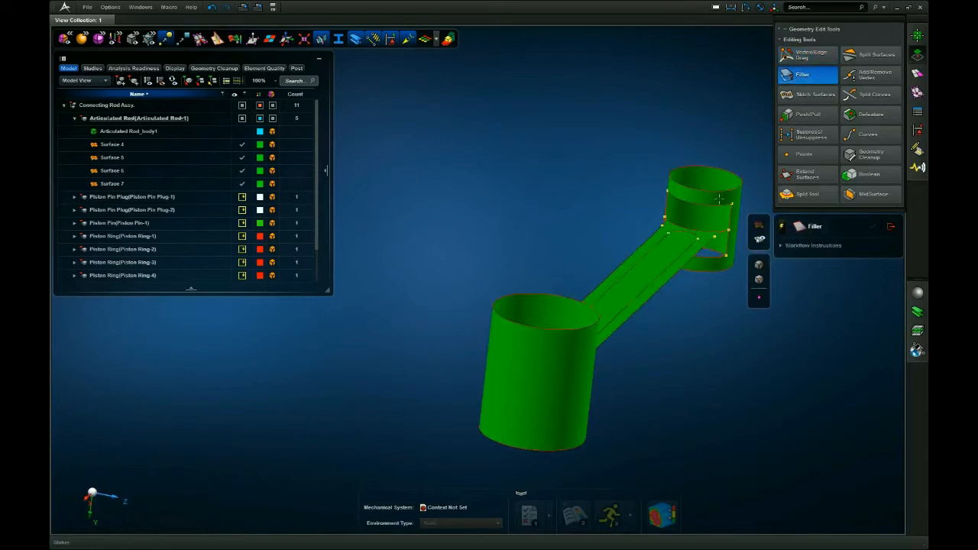
left_click(695, 200)
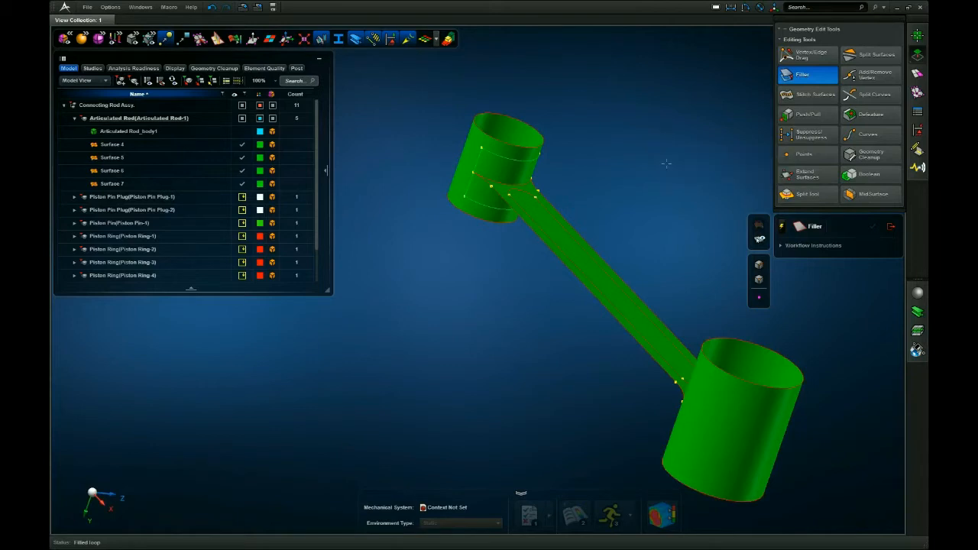
mouse_move(871, 153)
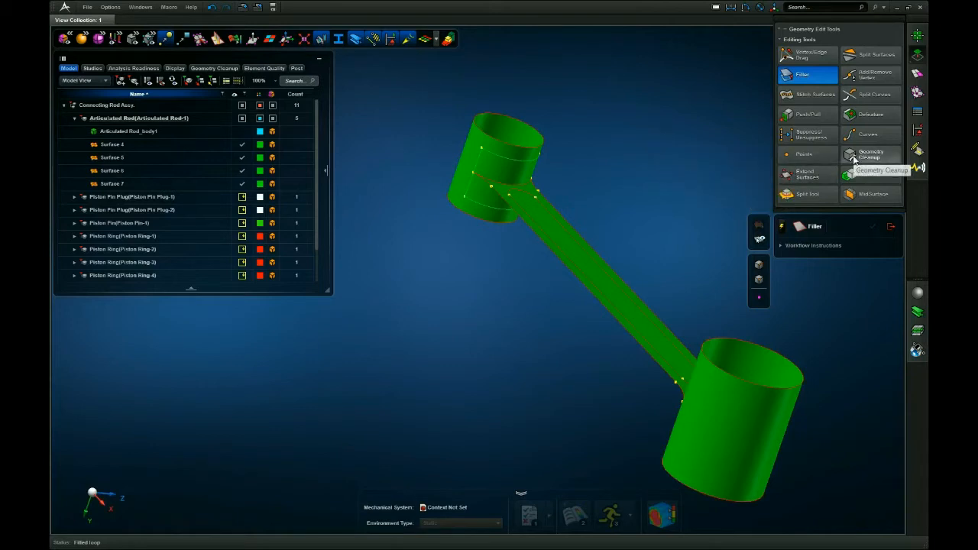
- Run Geometry Cleanup on Surface 5, the upper cylindrical mid-surface
left_click(870, 154)
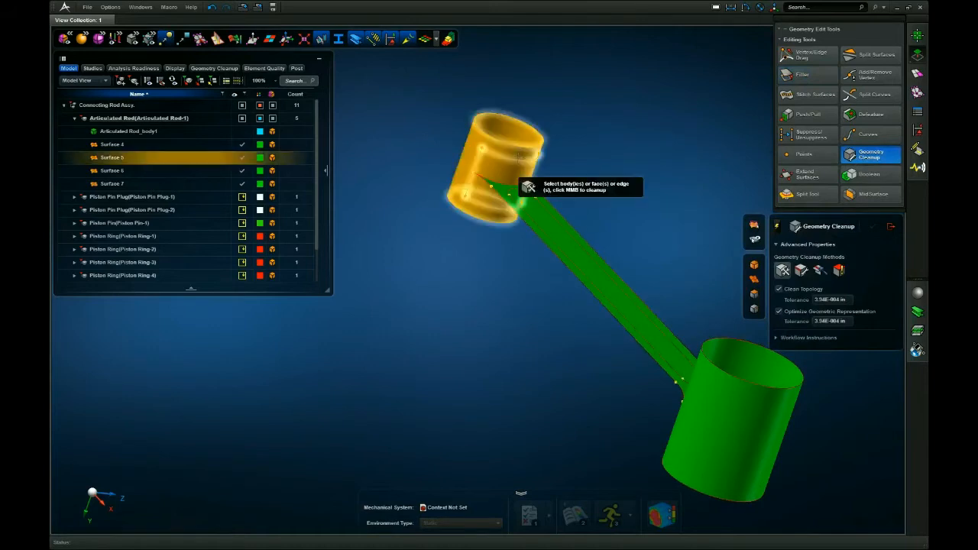
left_click(489, 153)
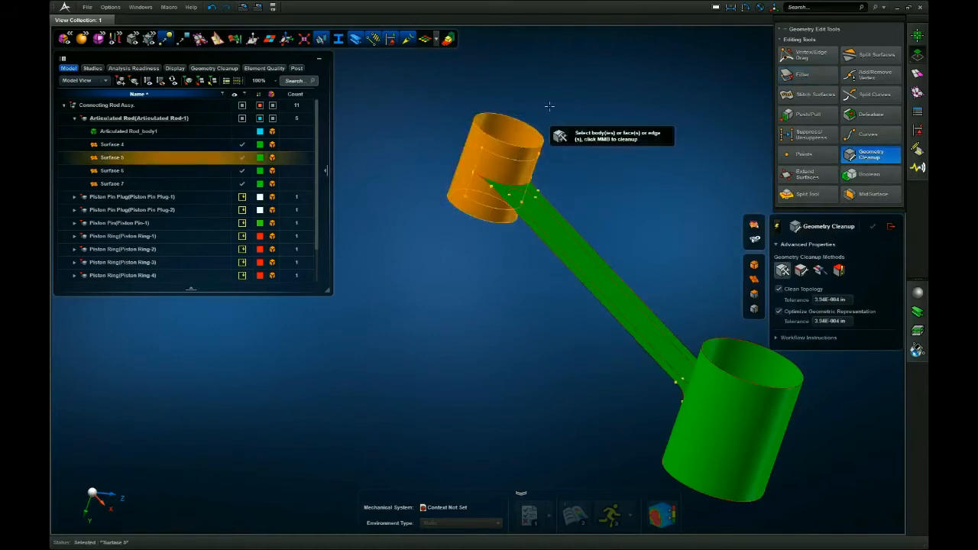
left_click(212, 7)
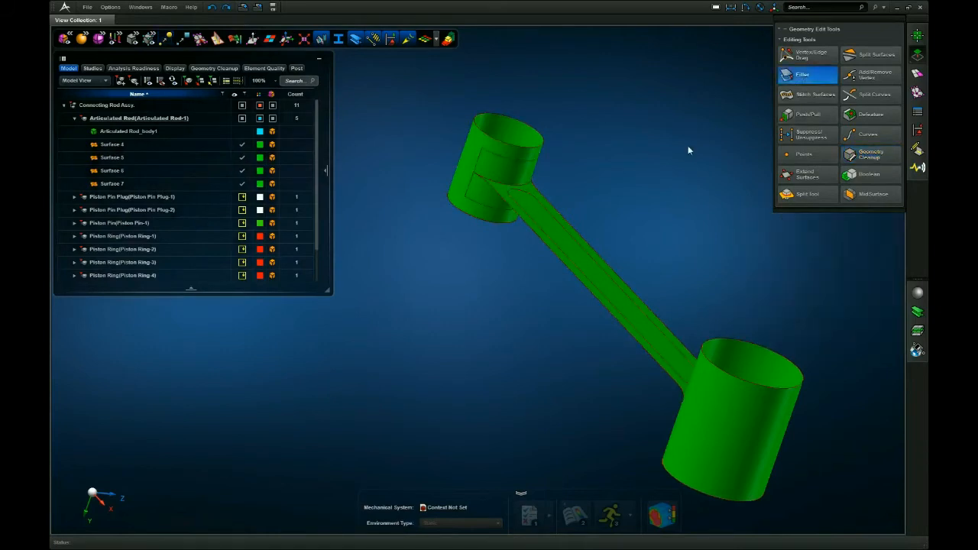
- Patch the web-to-upper-cylinder opening with a manual Filler on its bounding edges
left_click(803, 74)
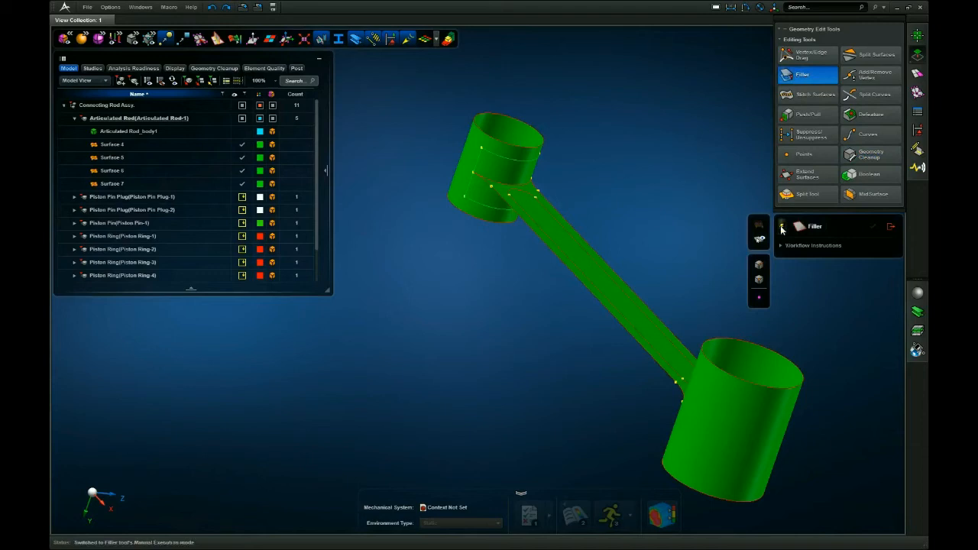
left_click(512, 160)
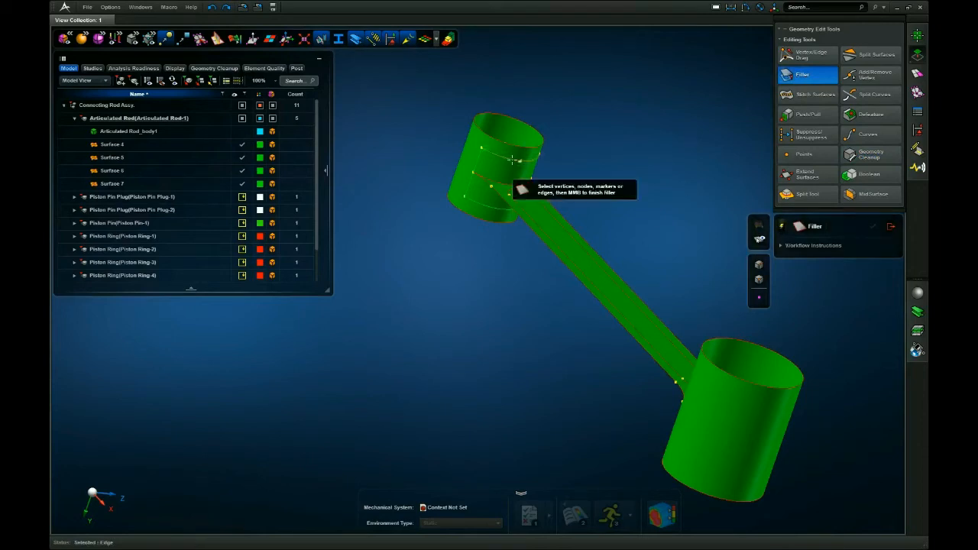
left_click(504, 161)
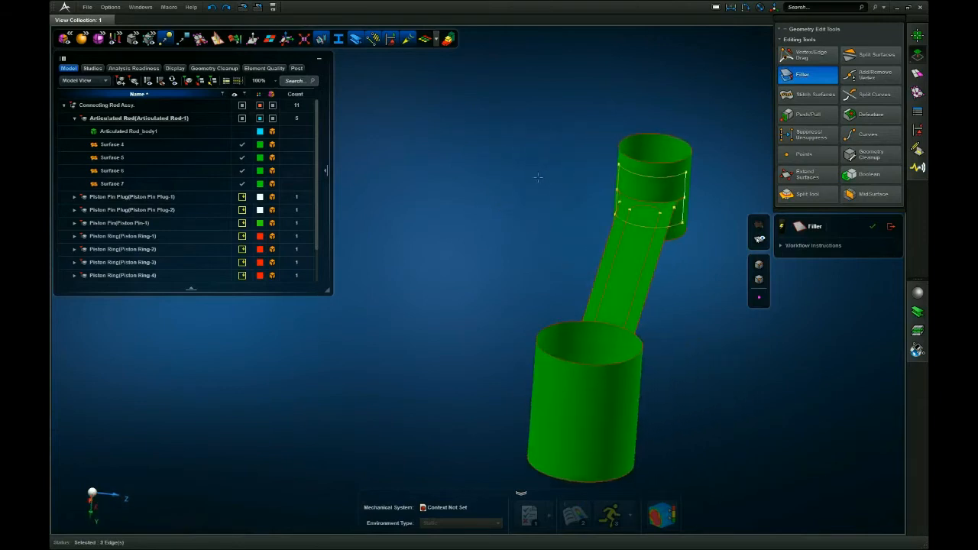
mouse_move(713, 187)
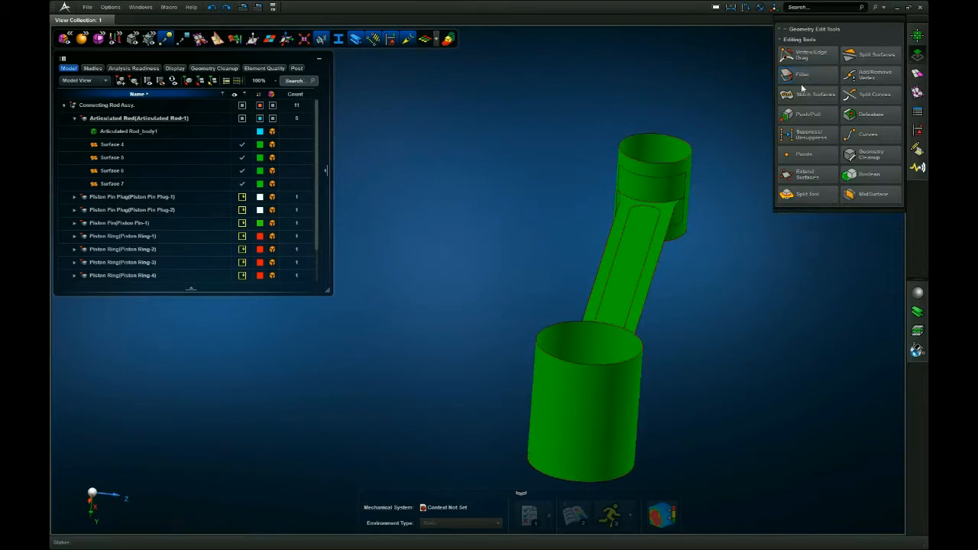
- Reopen Filler to delete the leftover edge at the web junction
left_click(803, 74)
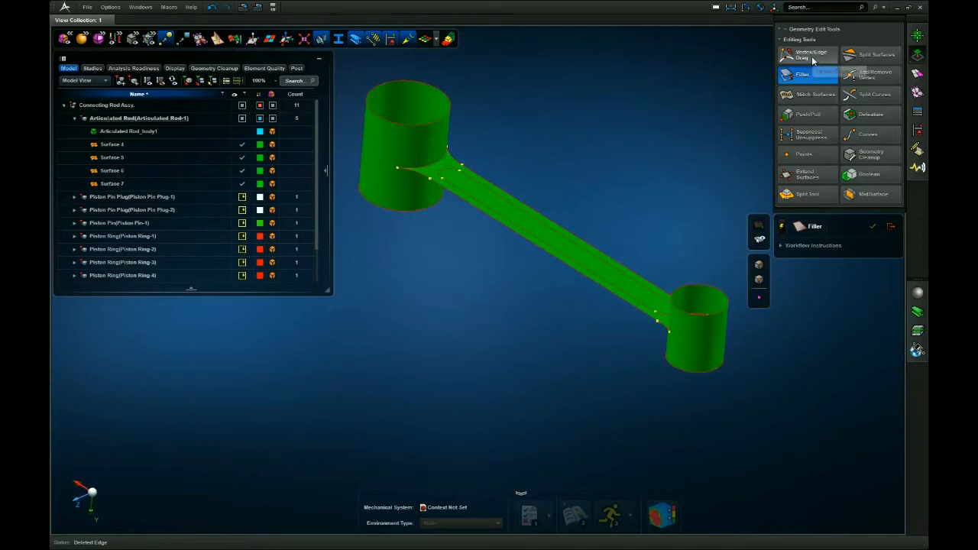
- Drag the web corner vertices onto the larger rod eye with Vertex/Edge Drag
left_click(807, 54)
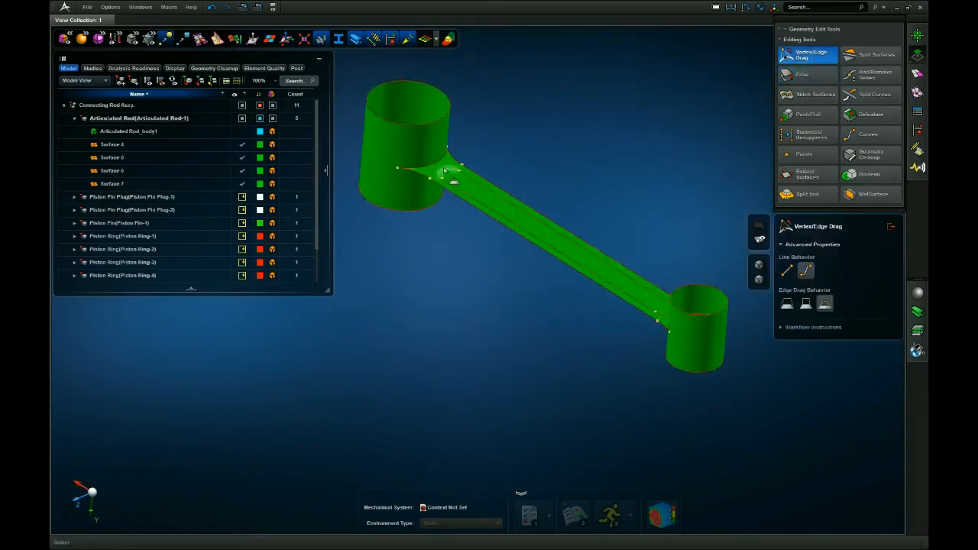
left_click(428, 161)
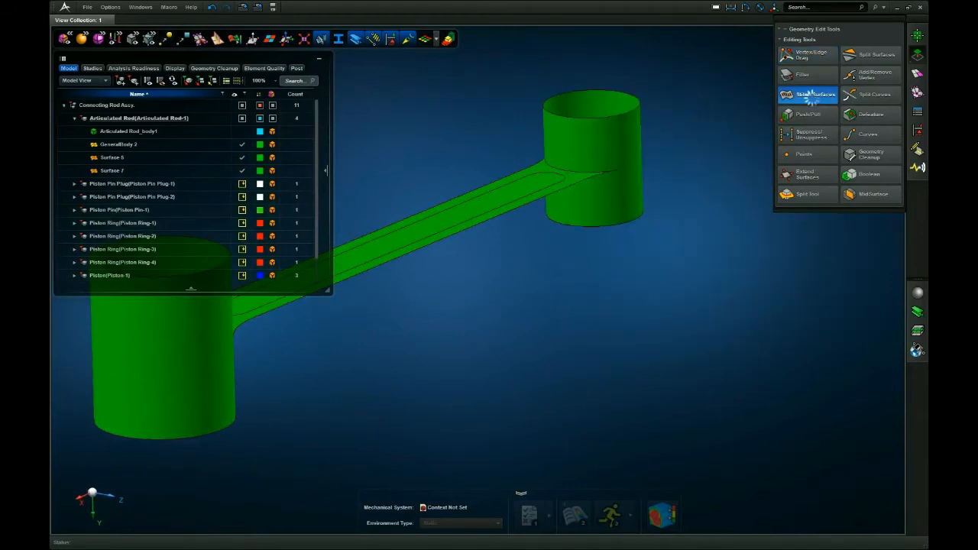
- Stitch the mid-surfaces into GeneralBody 2 and bring up the Meshing Tools
left_click(816, 94)
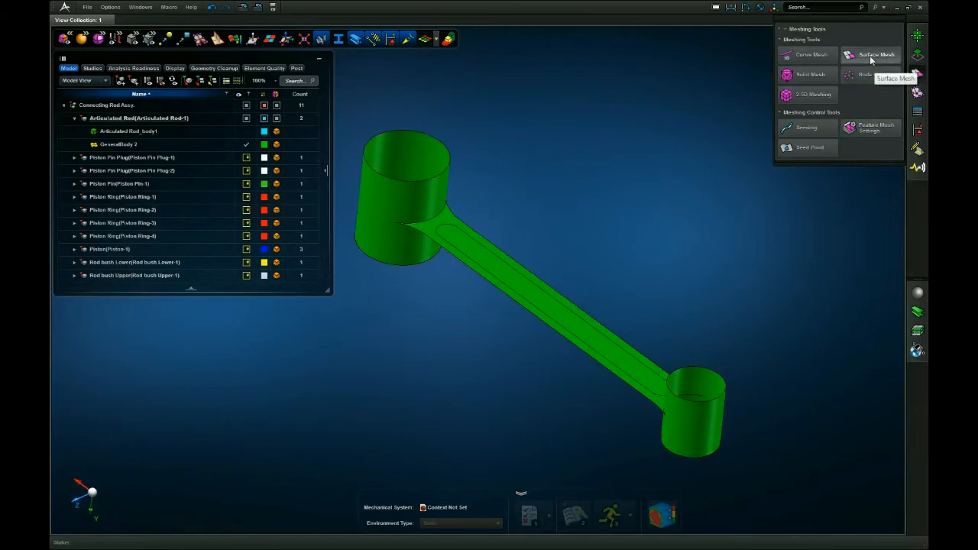
- Mesh GeneralBody 2 with 0.1 in quad elements, producing Mesh 10 (1,697 elements)
left_click(876, 54)
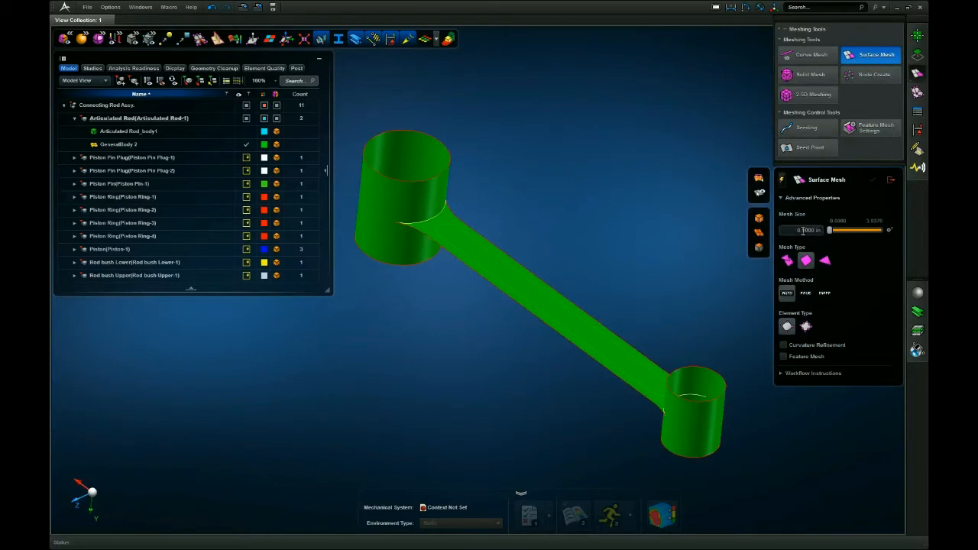
mouse_move(806, 260)
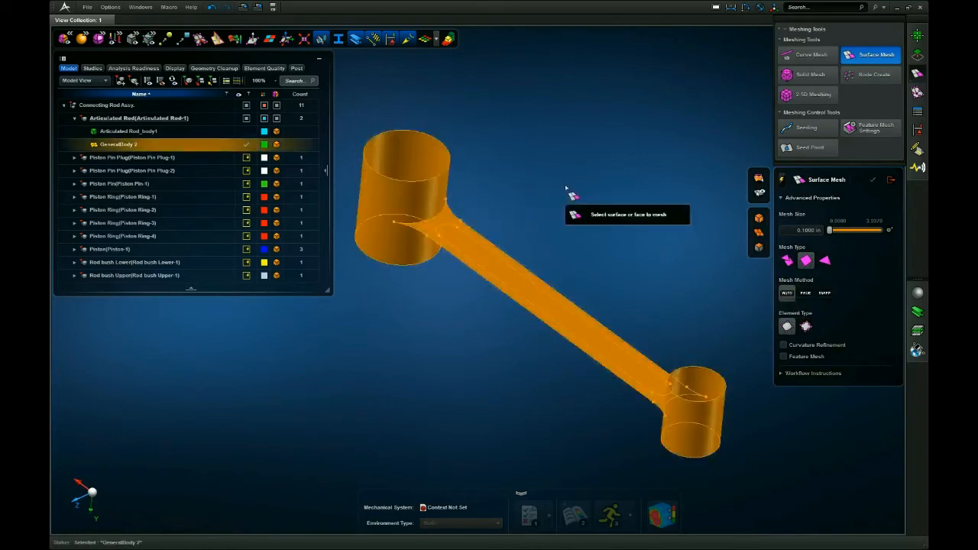
left_click(872, 179)
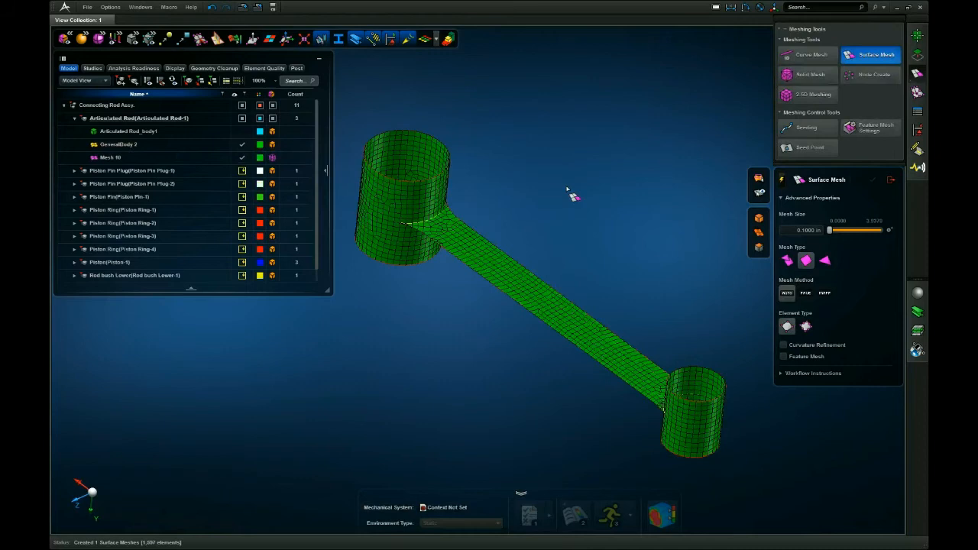
mouse_move(589, 202)
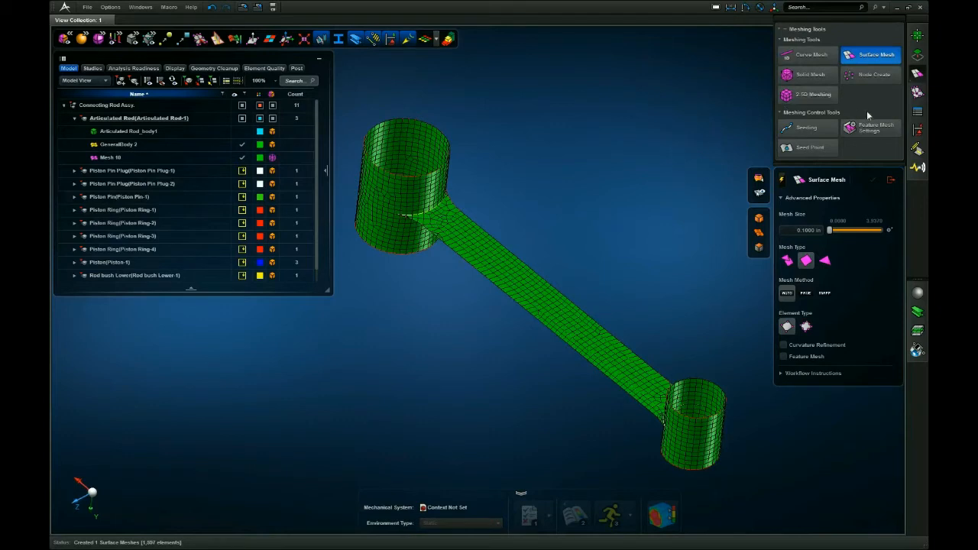
mouse_move(917, 113)
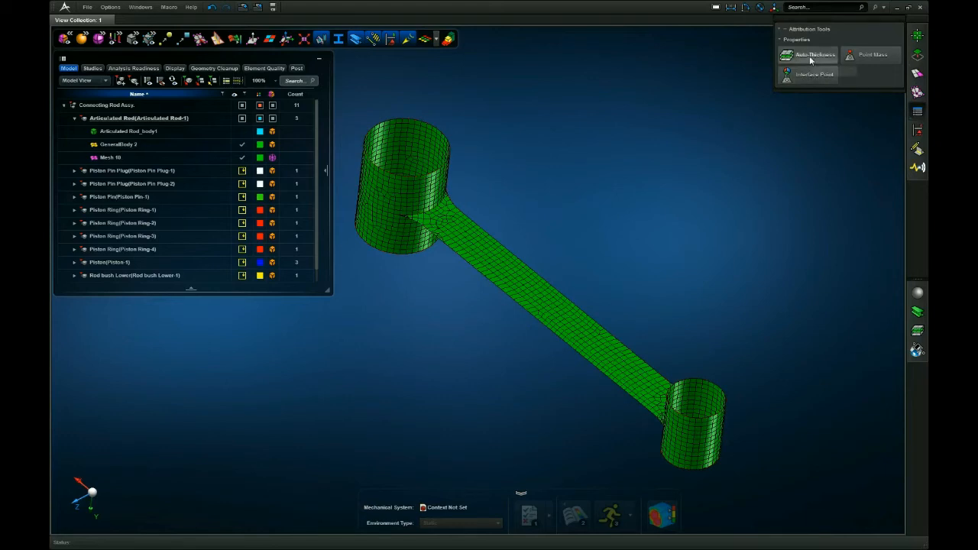
- Auto-compute shell thickness from GeneralBody 2 against solid Articulated Rod_body1
left_click(808, 55)
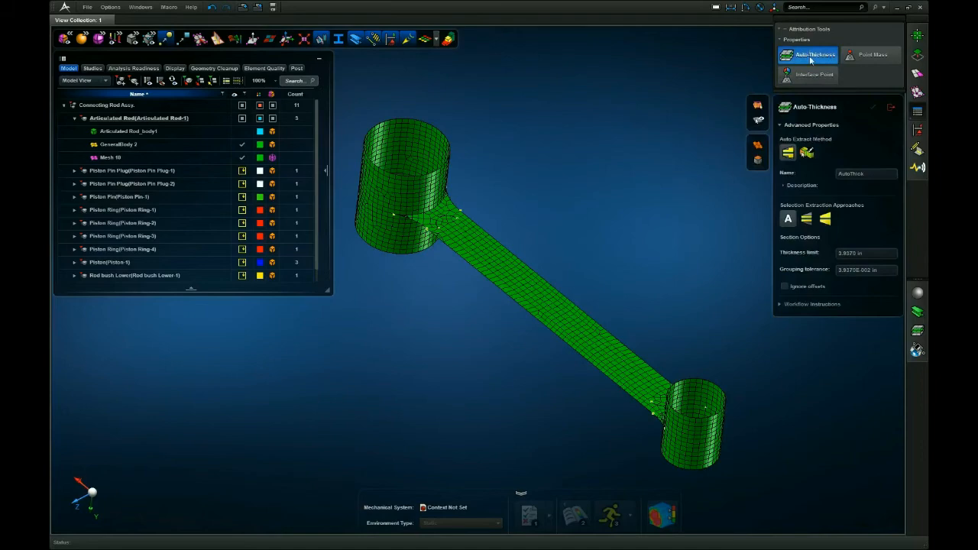
left_click(118, 144)
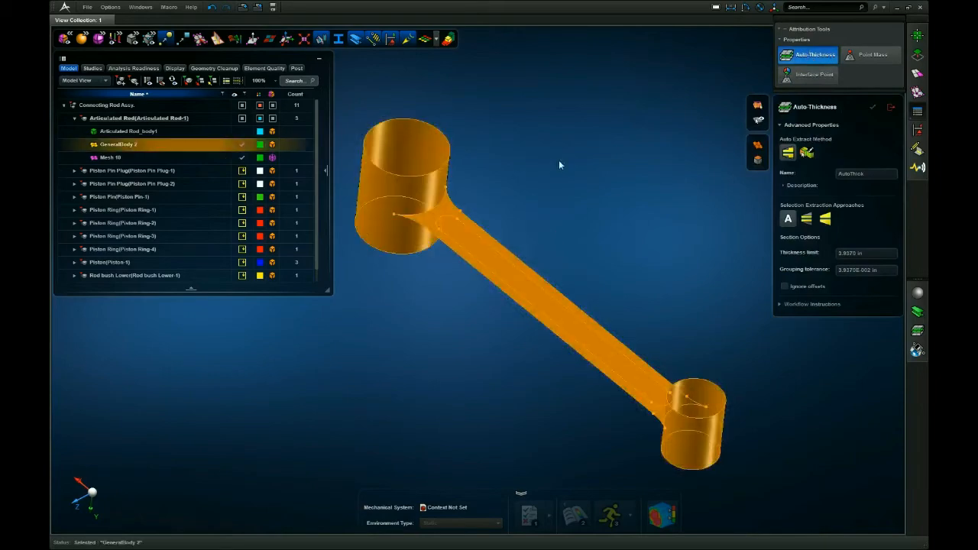
left_click(129, 130)
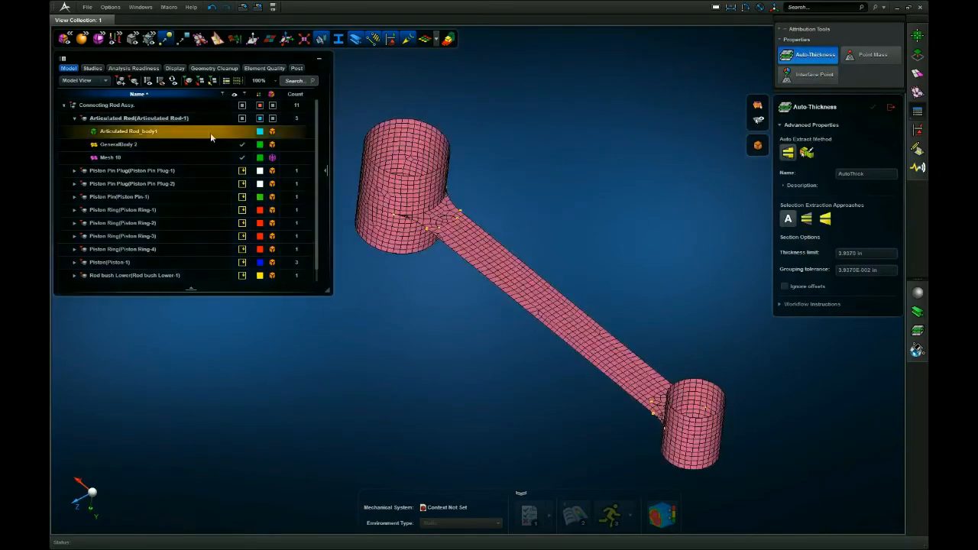
left_click(127, 131)
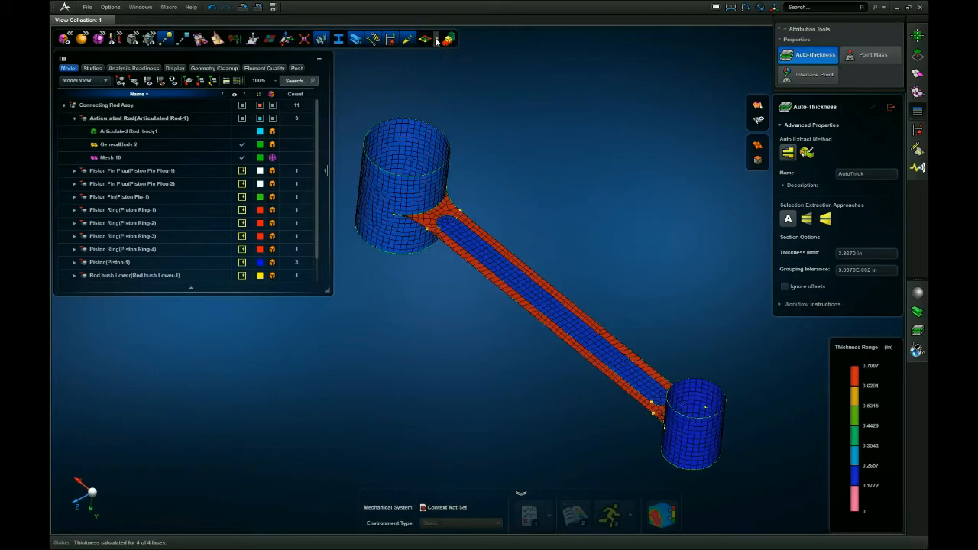
- Turn on the 3D thickness display and inspect the colour-coded rod mesh
left_click(428, 39)
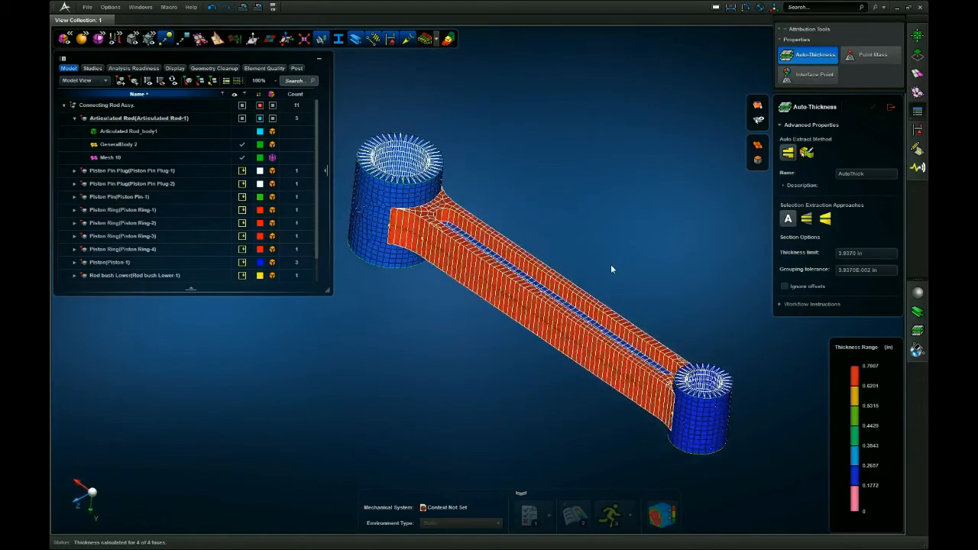
left_click(128, 131)
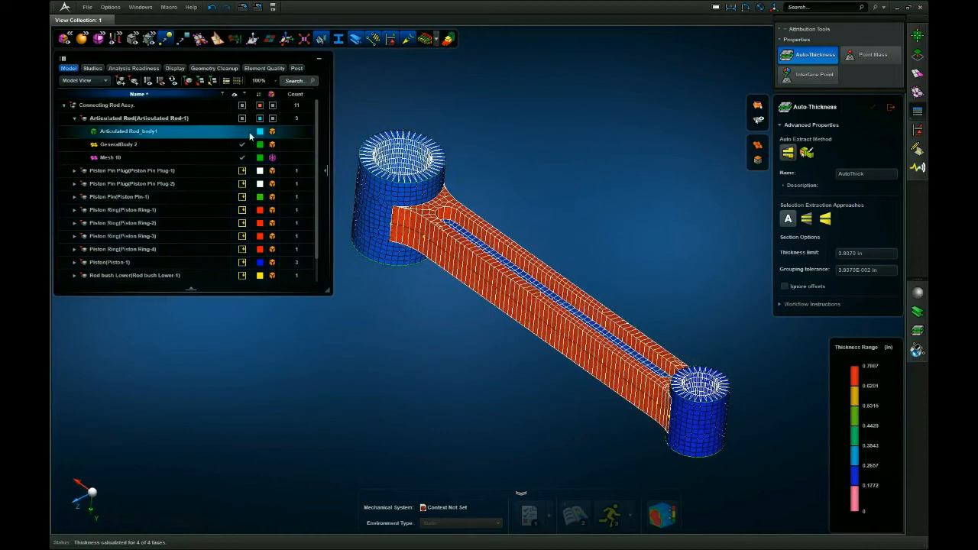
mouse_move(244, 136)
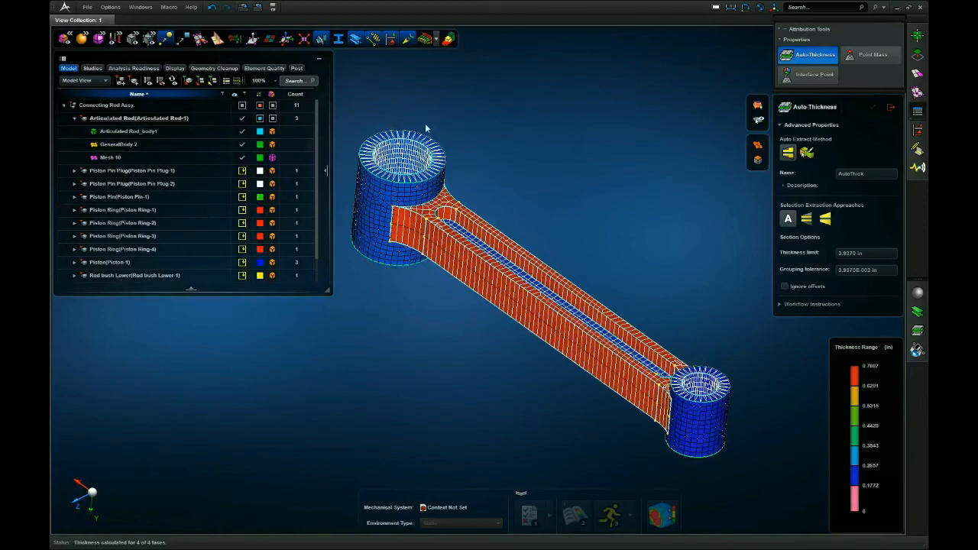
mouse_move(473, 154)
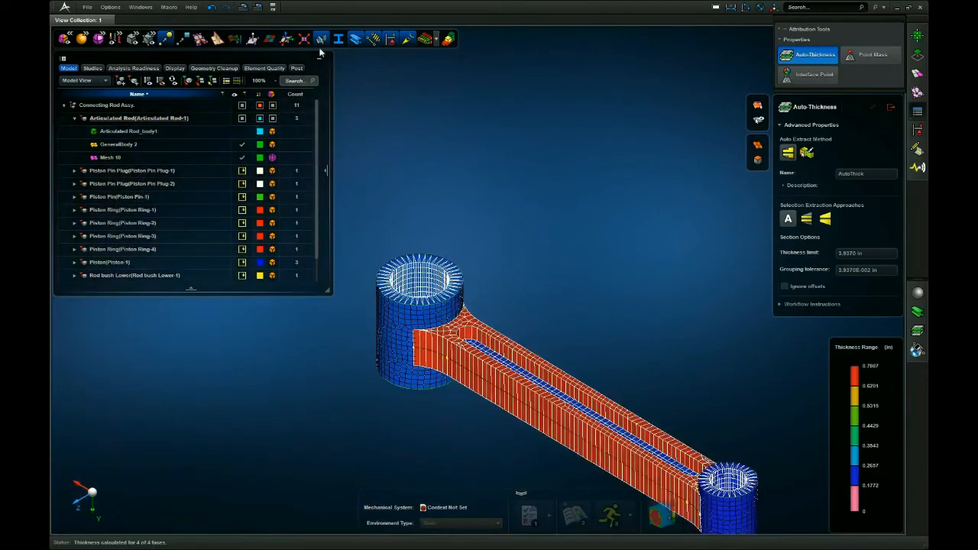
mouse_move(212, 7)
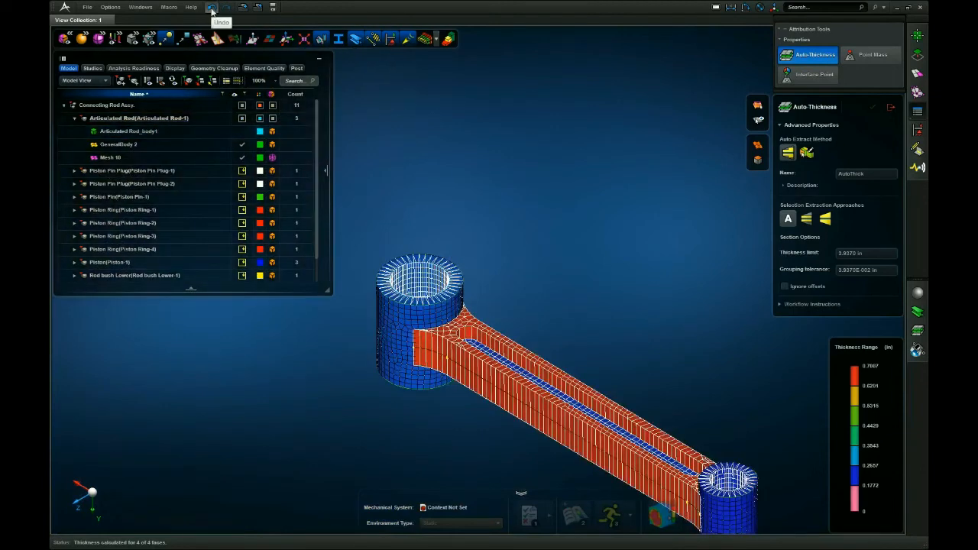
- Undo twice, removing the 3D thickness display and the thickness results
left_click(212, 7)
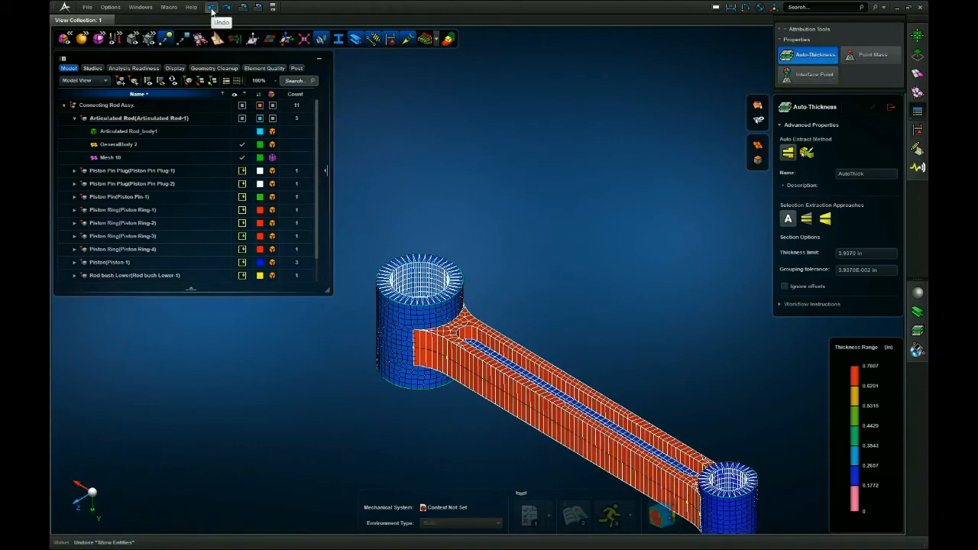
left_click(212, 7)
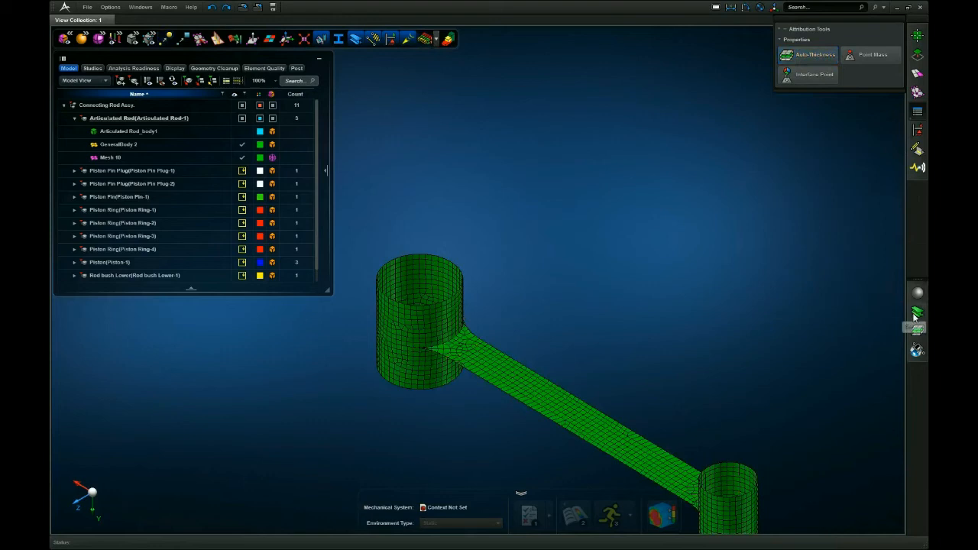
- Rename a section to Inner Rod Section with 0.2000 in thickness and 0 offset
left_click(918, 330)
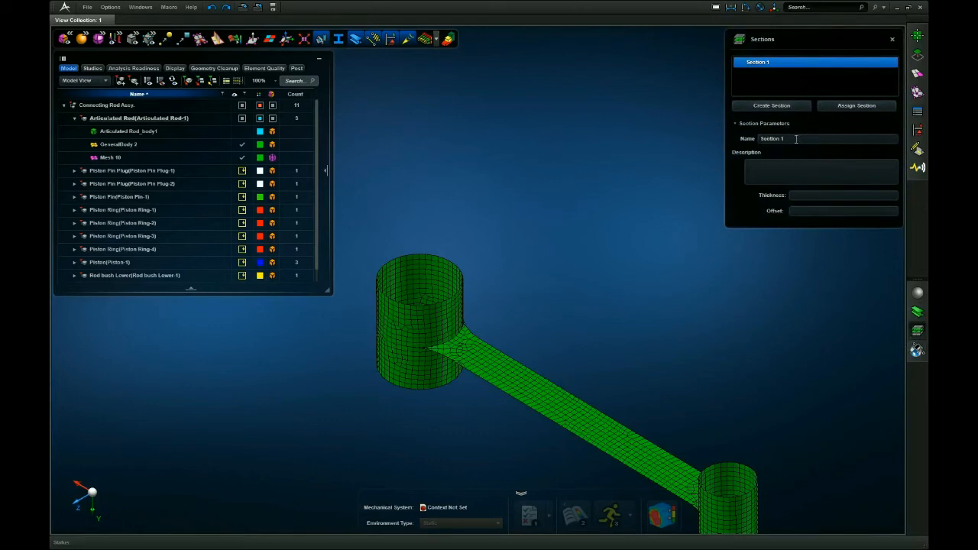
double_click(772, 138)
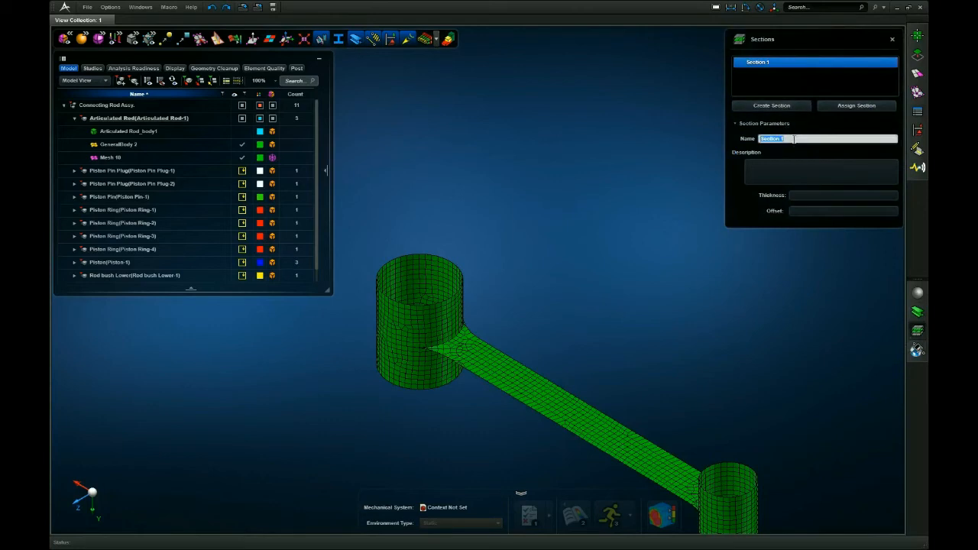
type("Inner Rod")
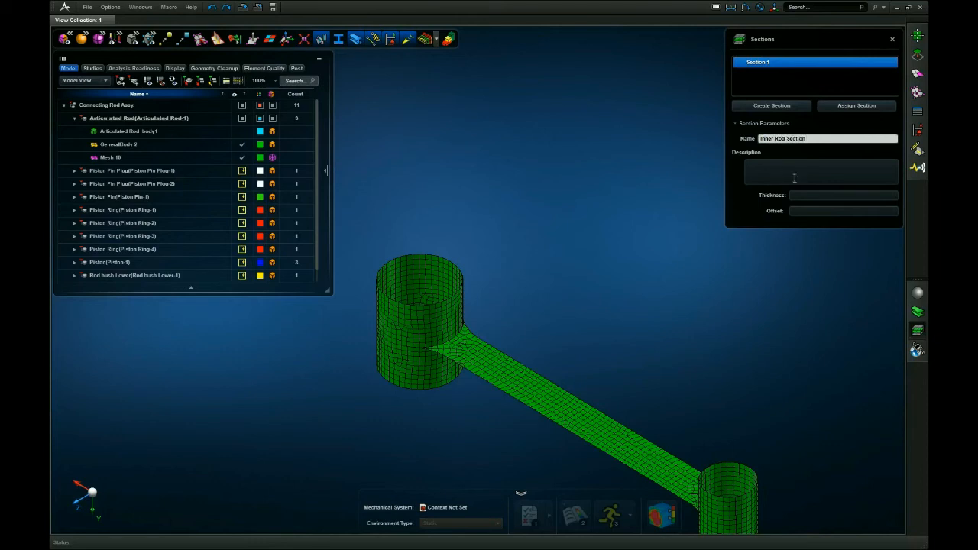
type("2")
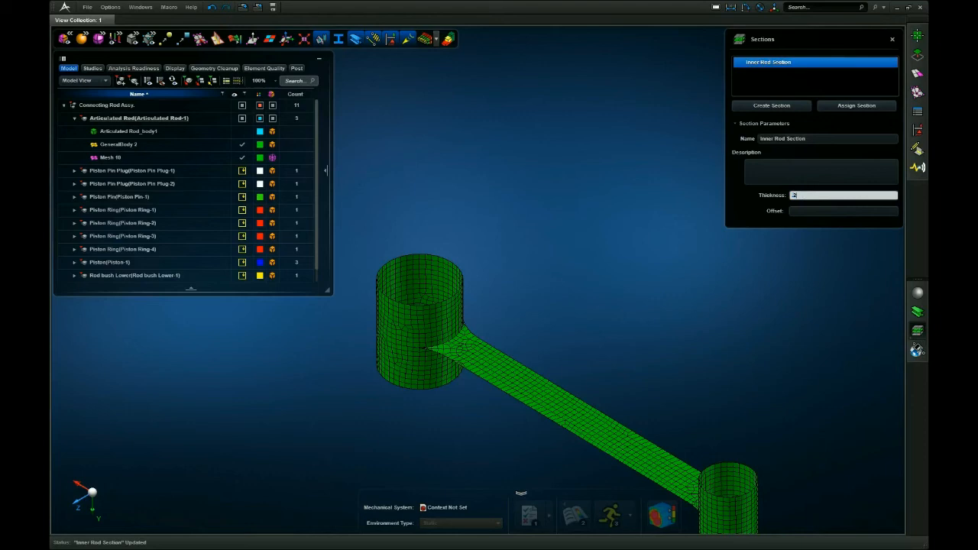
type("0.2000 in")
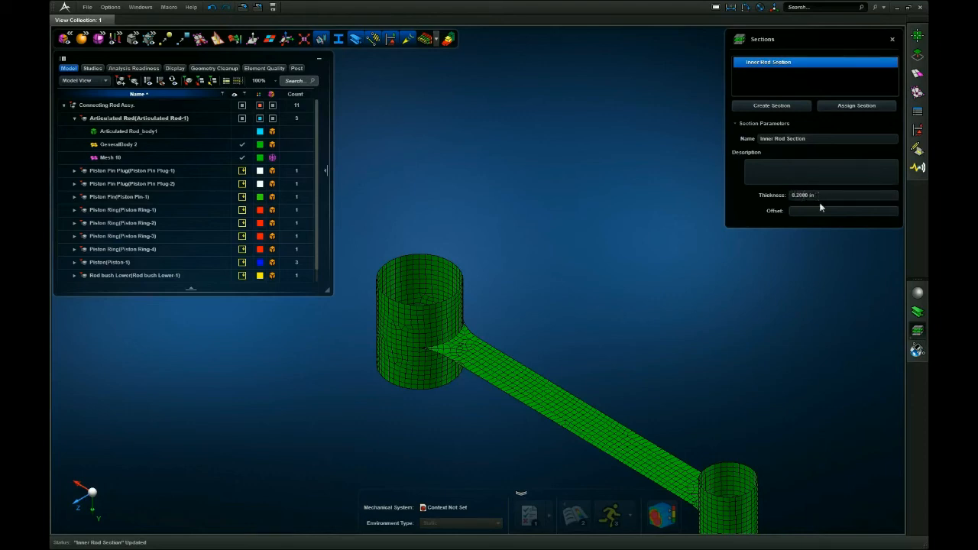
left_click(841, 211)
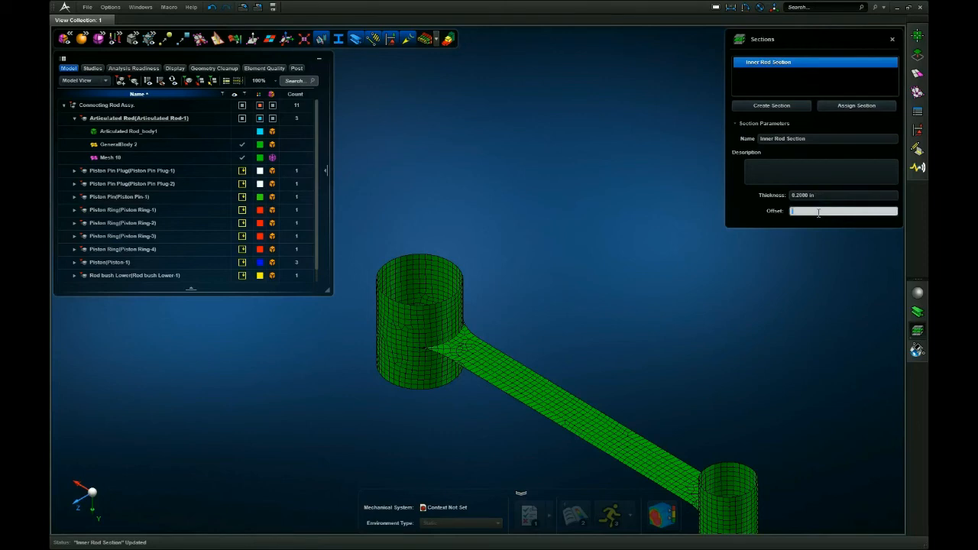
type("0.0000 in")
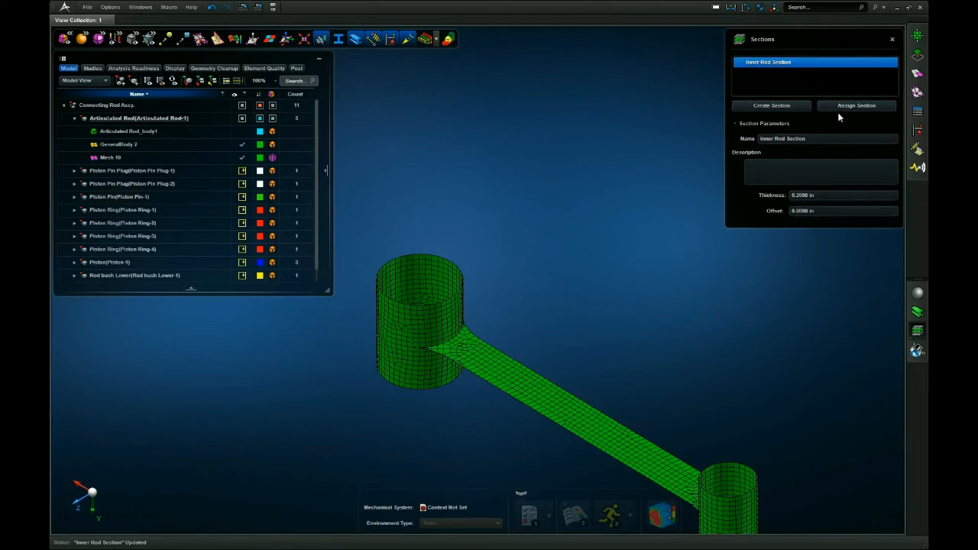
- Start assigning Inner Rod Section to the rod's faces via Assign Section
left_click(856, 105)
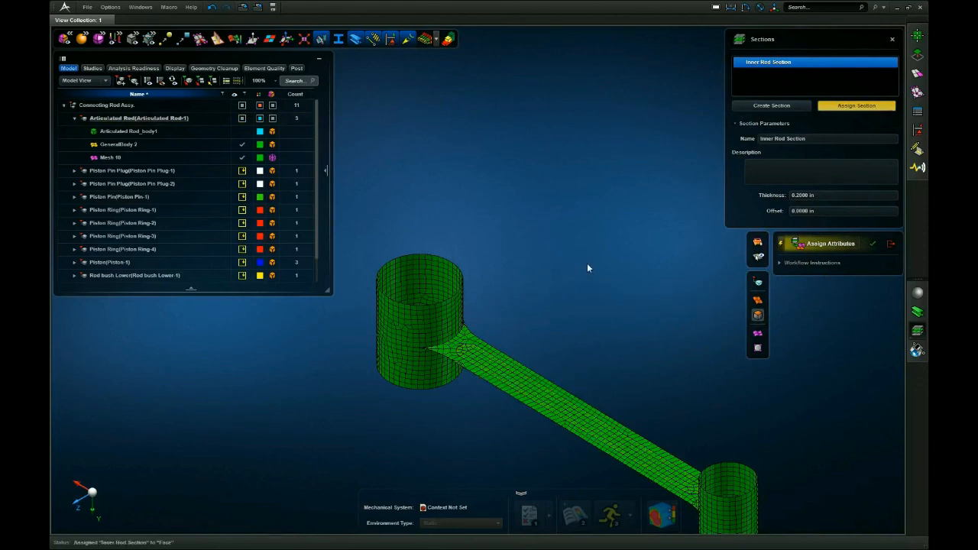
mouse_move(478, 311)
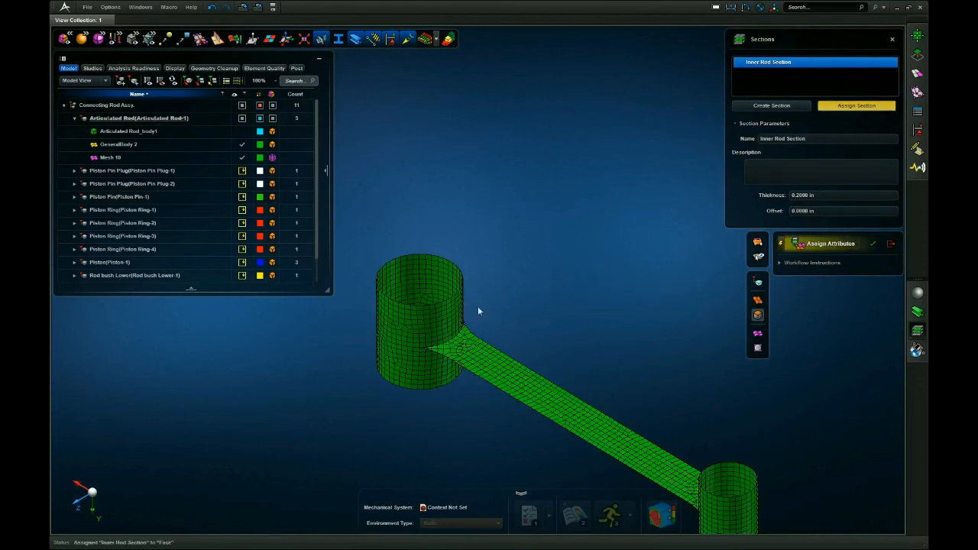